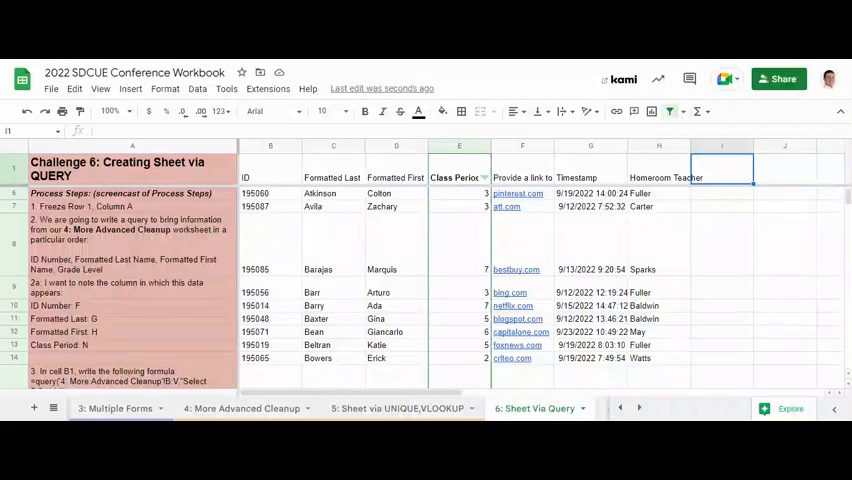
# Step: Enter the heading 'Day of the Week' in cell I1
pyautogui.write('Day of the w')
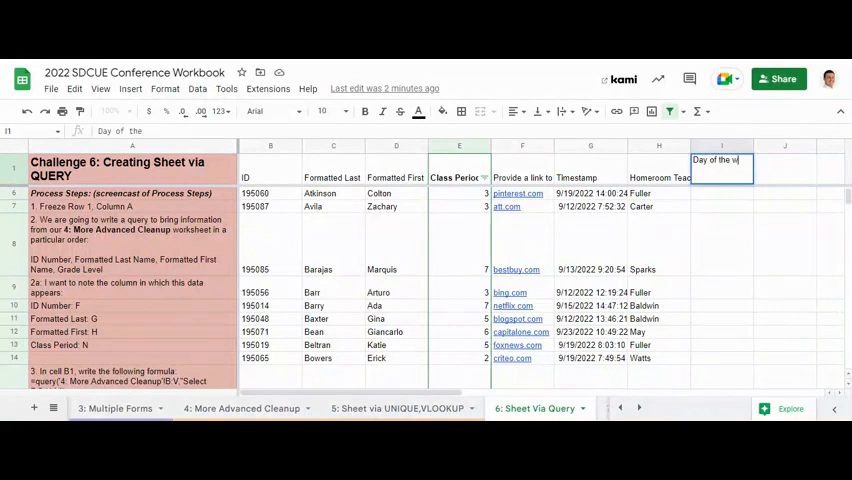
pyautogui.write('eek')
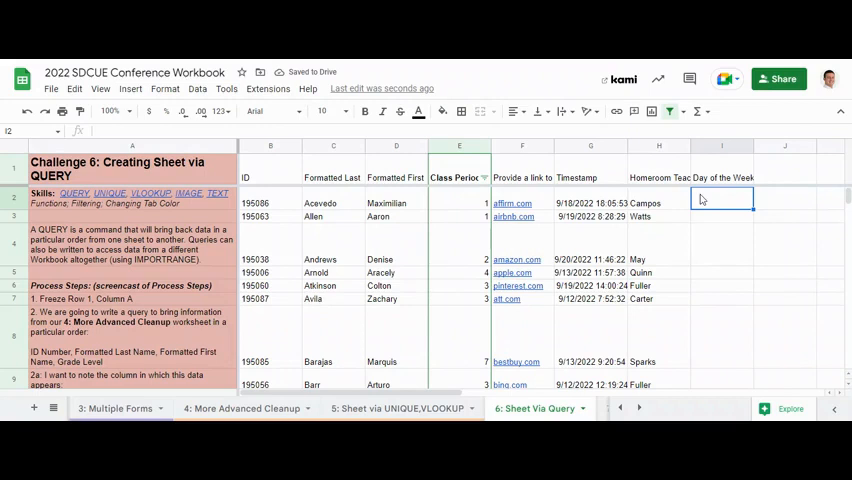
# Step: Enter =text(G2,"dddd") in I2 so it shows Sunday
pyautogui.write('=t')
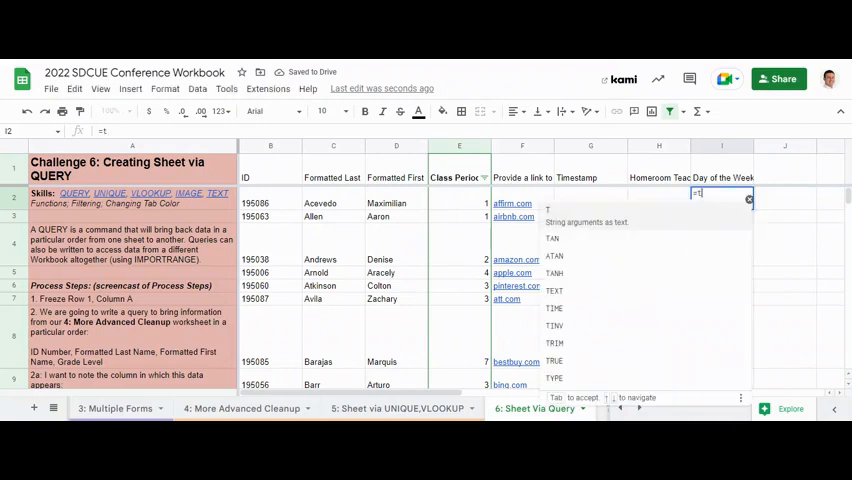
pyautogui.write('ext(')
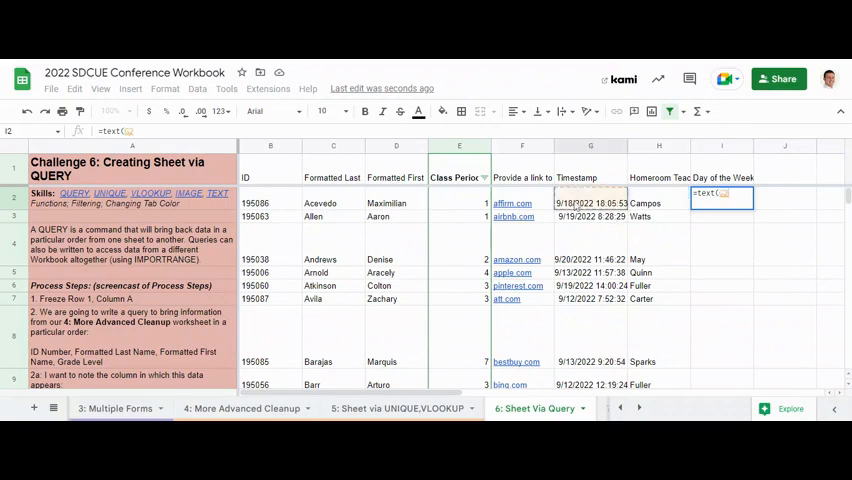
pyautogui.write('G2,"')
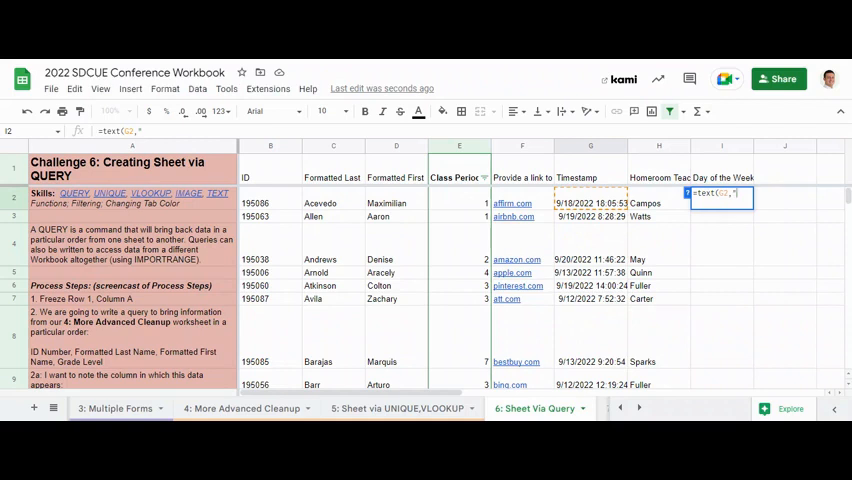
pyautogui.write('ddd')
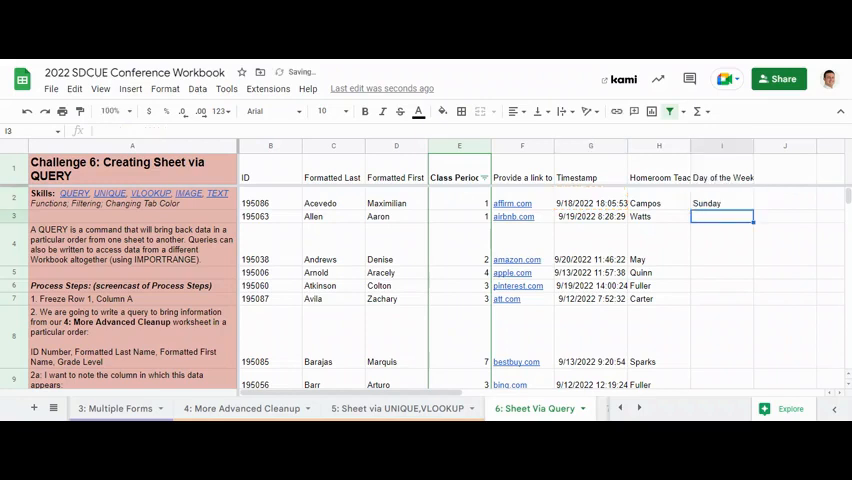
# Step: Reopen the I2 TEXT formula and confirm the full weekday name format
pyautogui.click(721, 203)
pyautogui.write('=text(G2,"mmmm")')
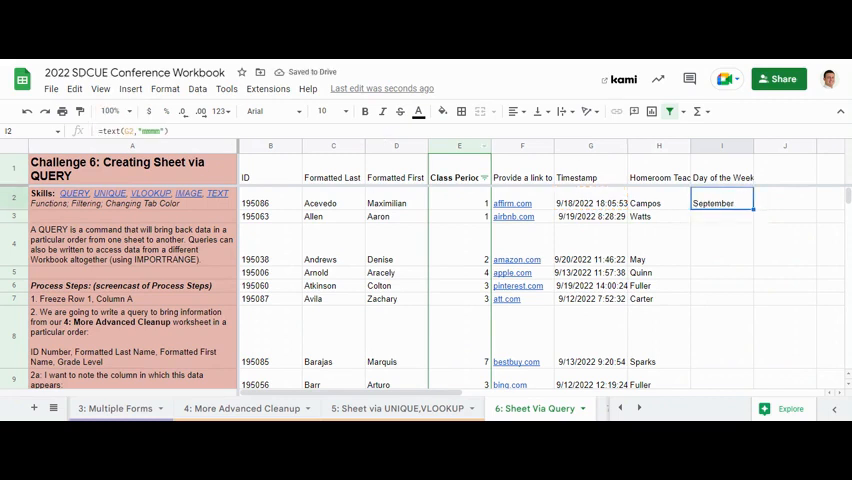
pyautogui.doubleClick(722, 202)
pyautogui.write('dddd')
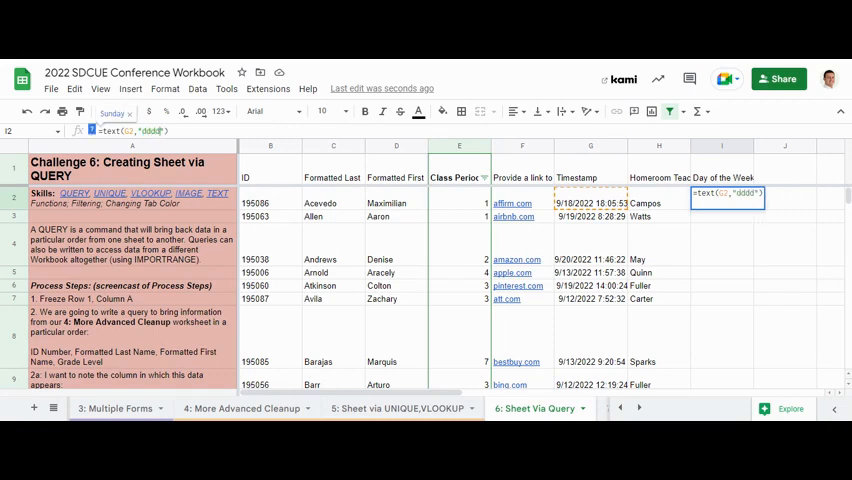
pyautogui.press('Enter')
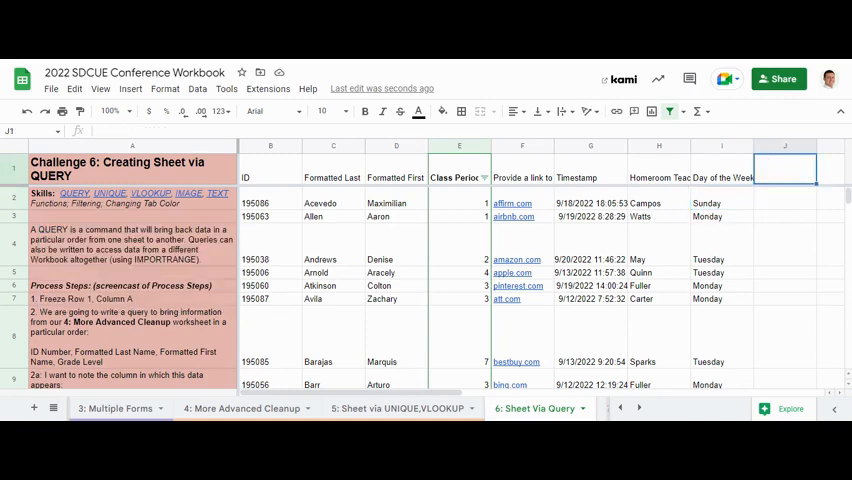
# Step: Enter the heading 'QR Code' in cell J1
pyautogui.write('QR C')
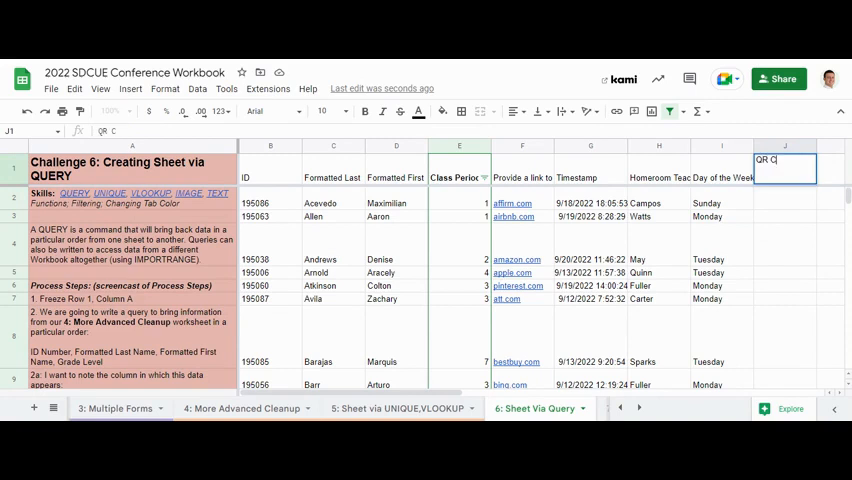
pyautogui.write('ode')
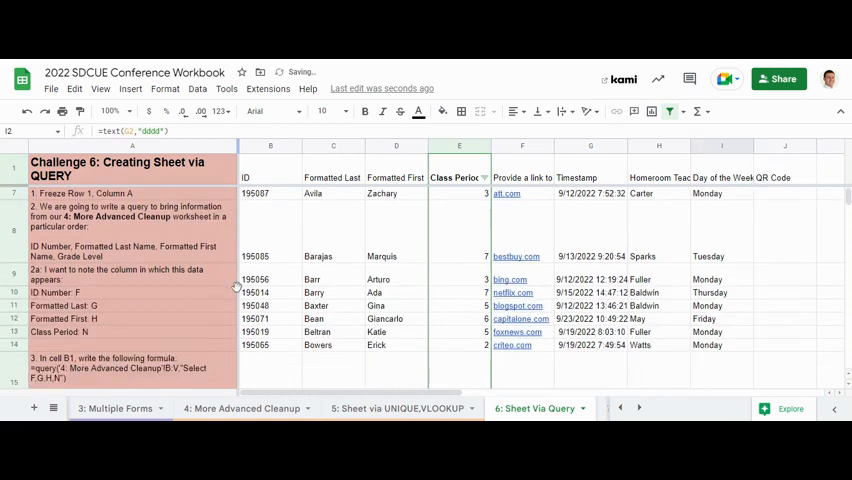
# Step: Scroll to instruction step 13 and open the =image QR code formula in A32
pyautogui.scroll(-3)
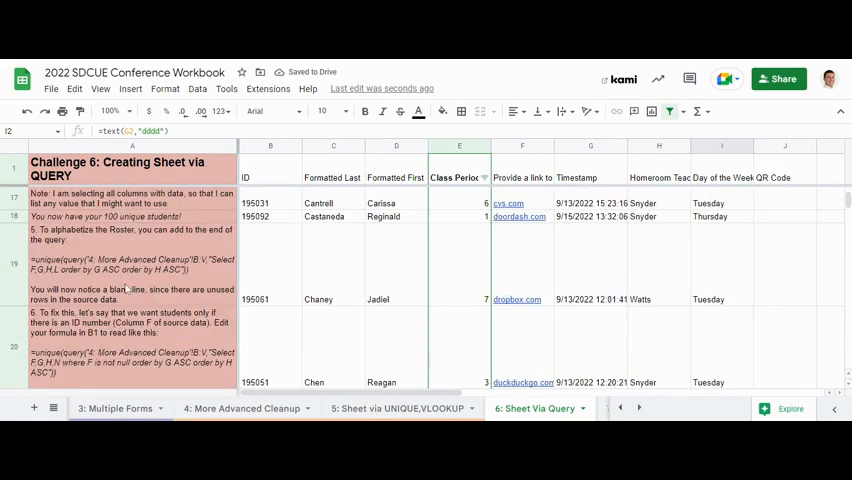
pyautogui.scroll(-3)
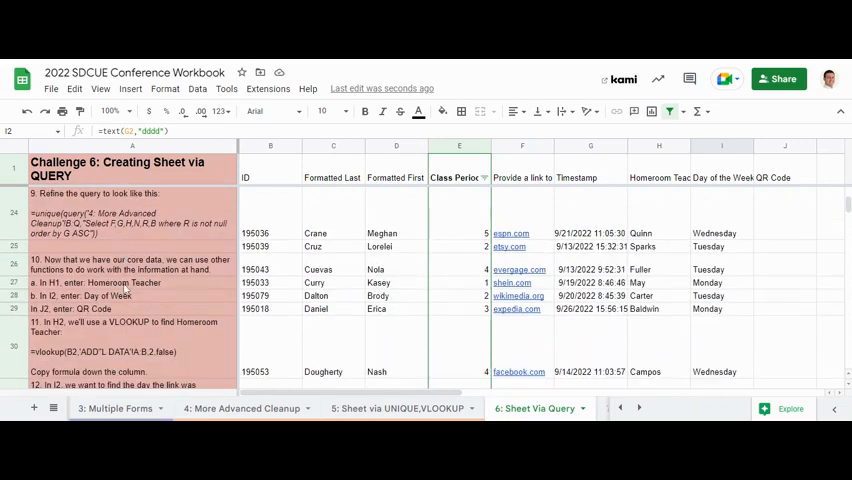
pyautogui.scroll(-3)
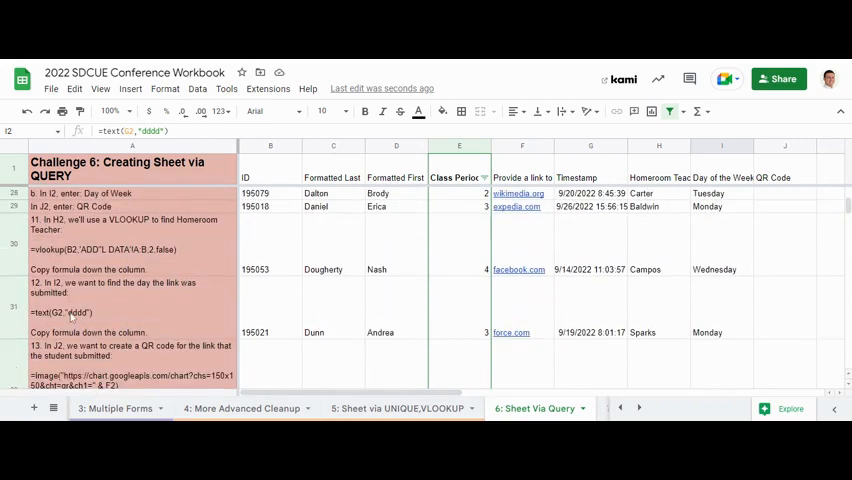
pyautogui.scroll(-3)
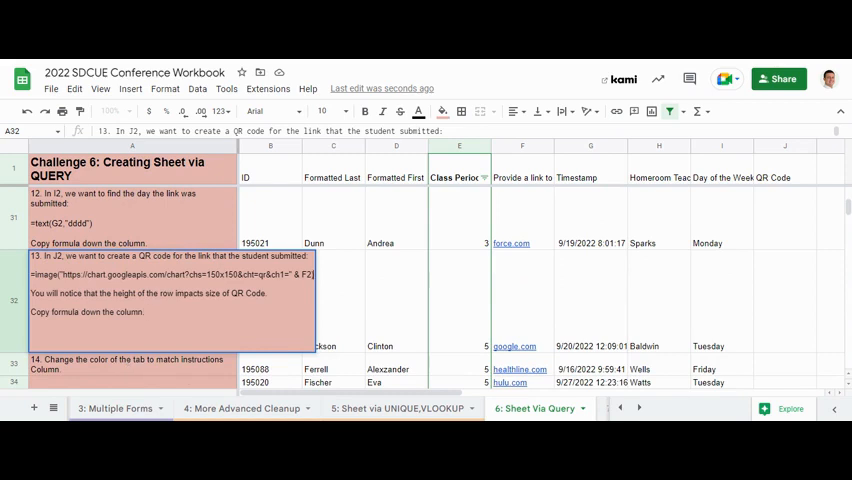
pyautogui.doubleClick(170, 274)
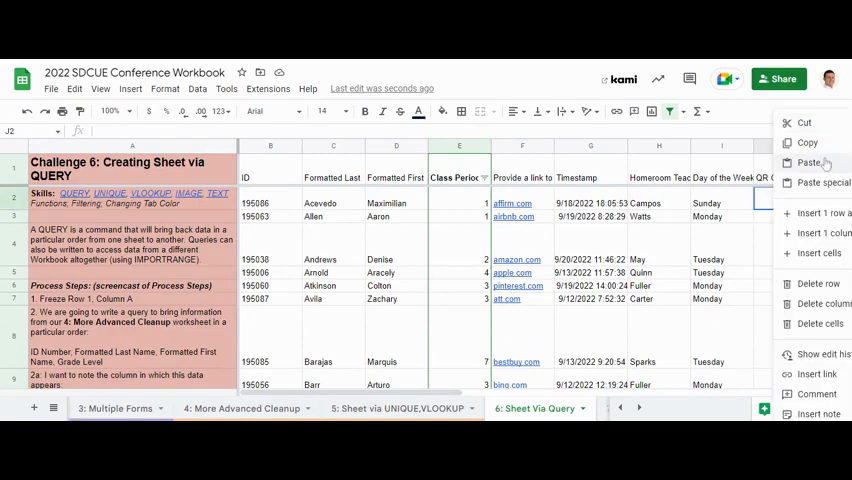
# Step: Paste the copied =image QR code formula into J2
pyautogui.click(812, 182)
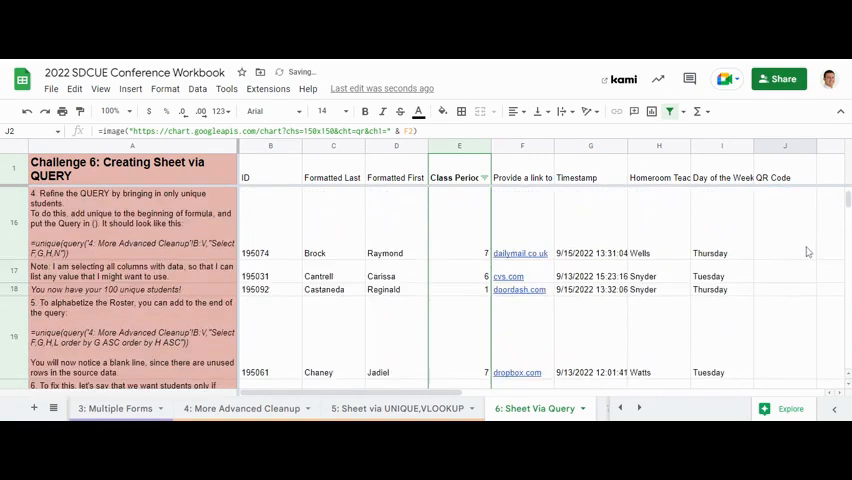
# Step: Scroll down the QR Code column and open colour choices for the Sheet Via Query tab
pyautogui.scroll(-3)
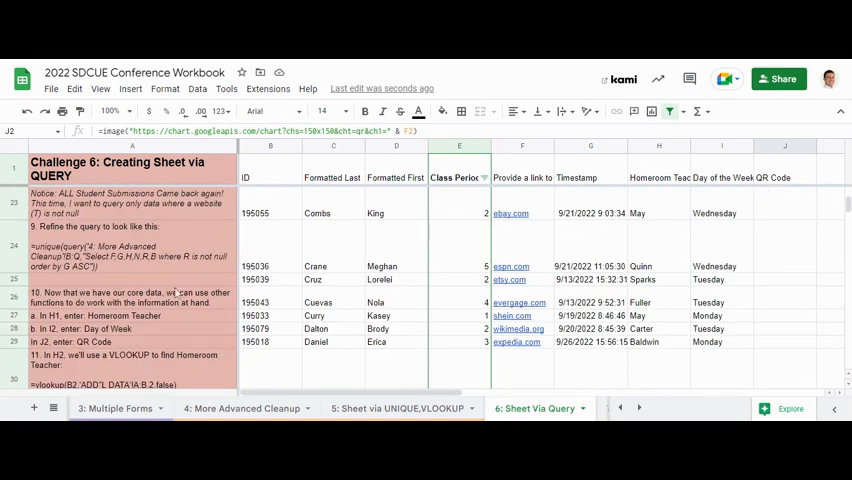
pyautogui.scroll(-3)
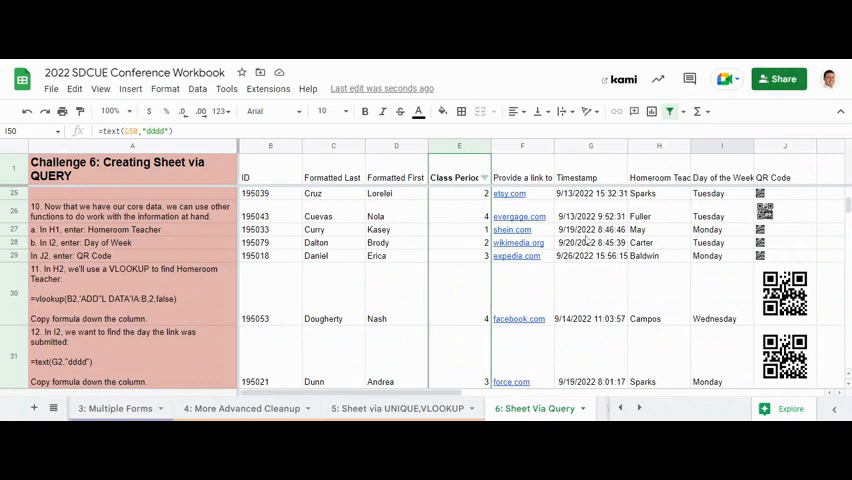
pyautogui.moveTo(519, 216)
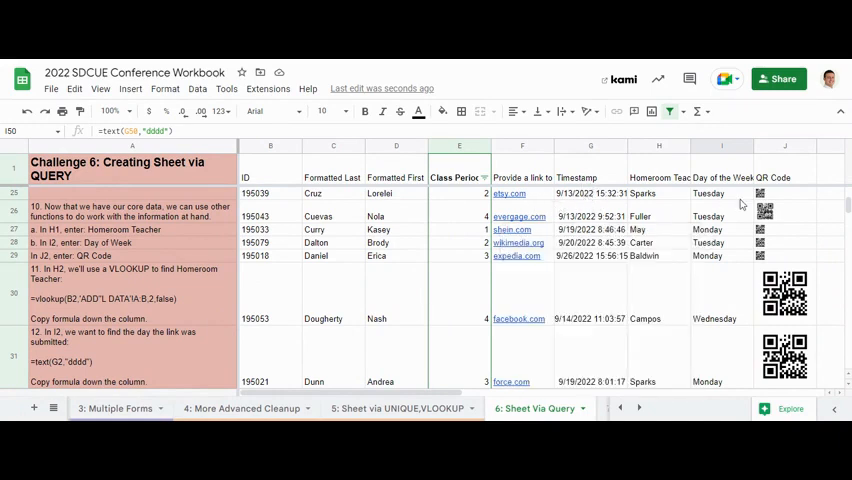
pyautogui.moveTo(778, 205)
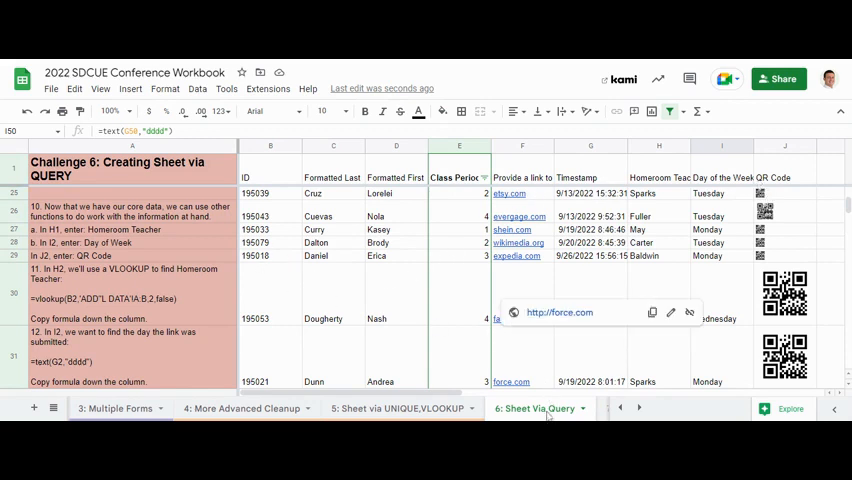
pyautogui.rightClick(536, 408)
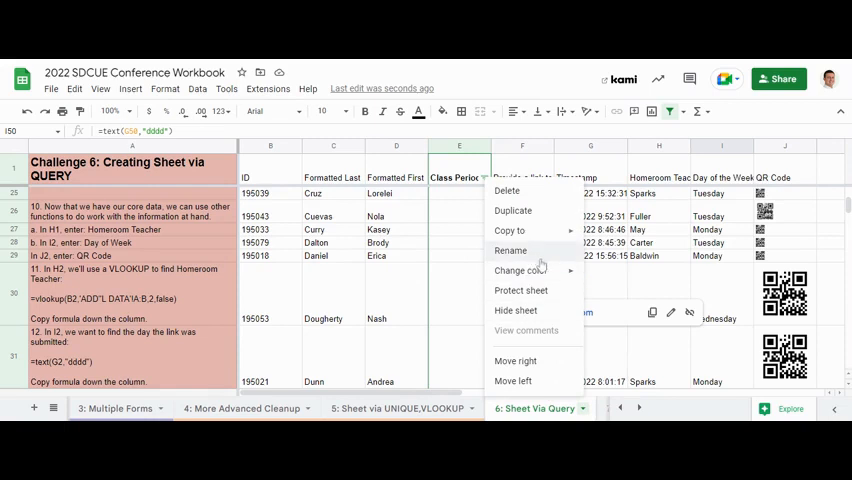
pyautogui.click(521, 270)
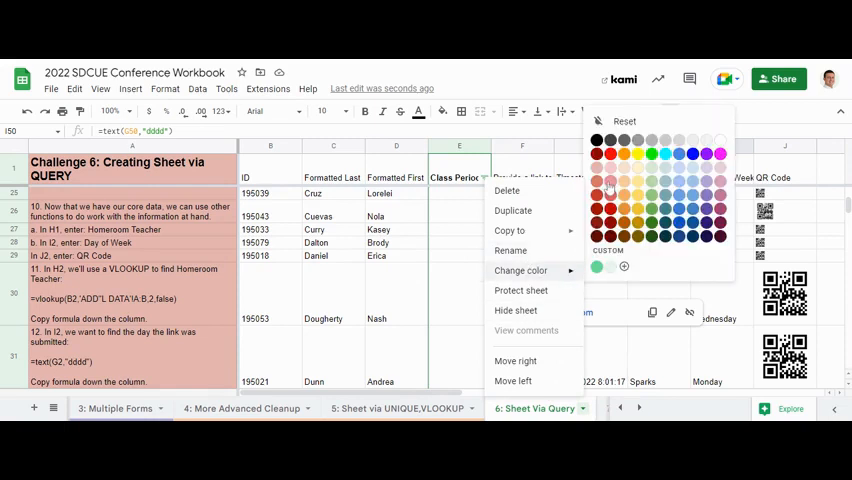